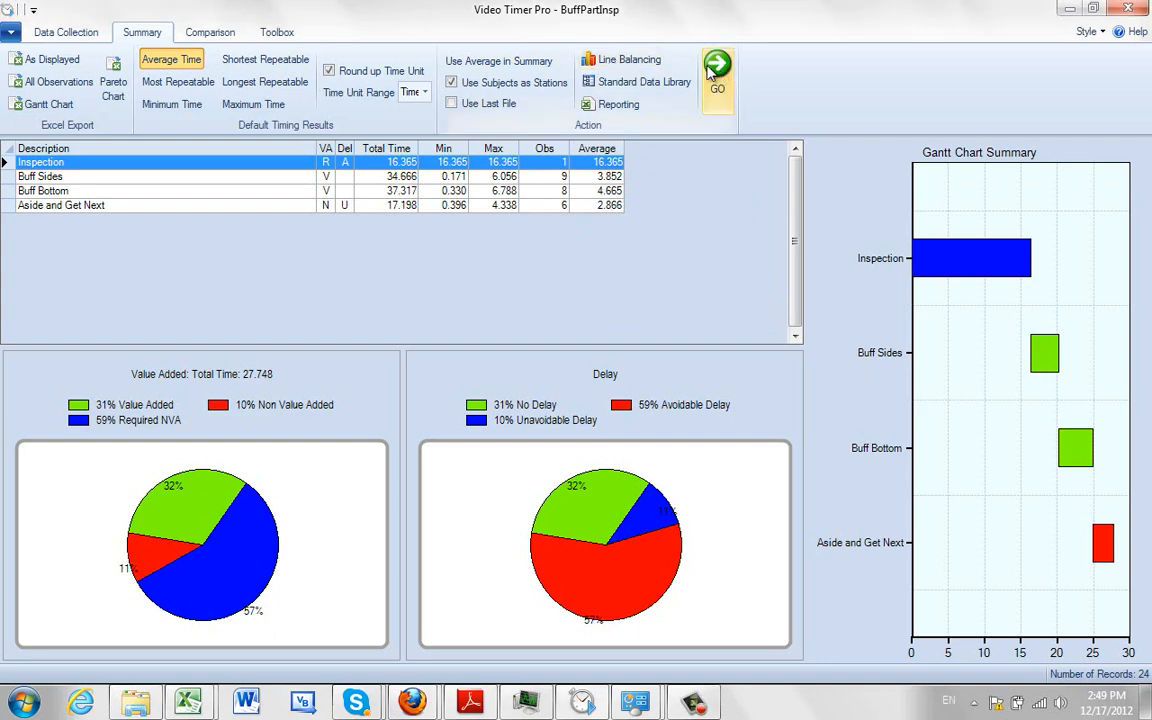
- Export the timing summary to the Line Balancing module, stacking the four elements into one task
left_click(628, 60)
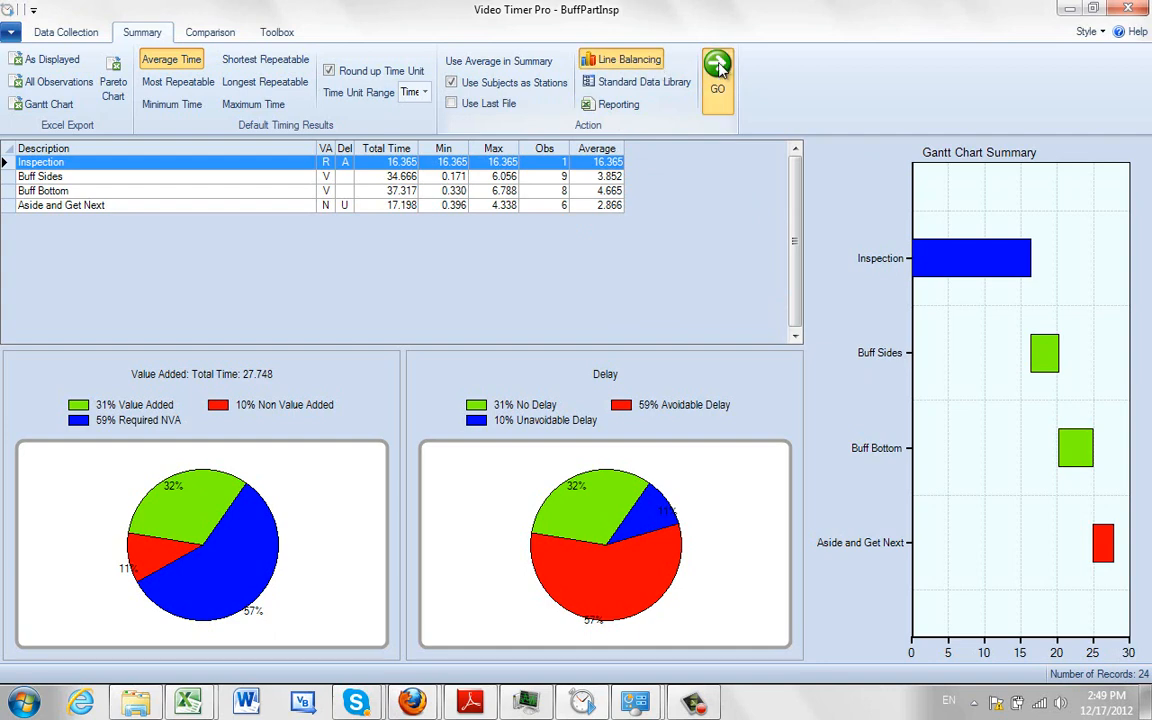
left_click(718, 76)
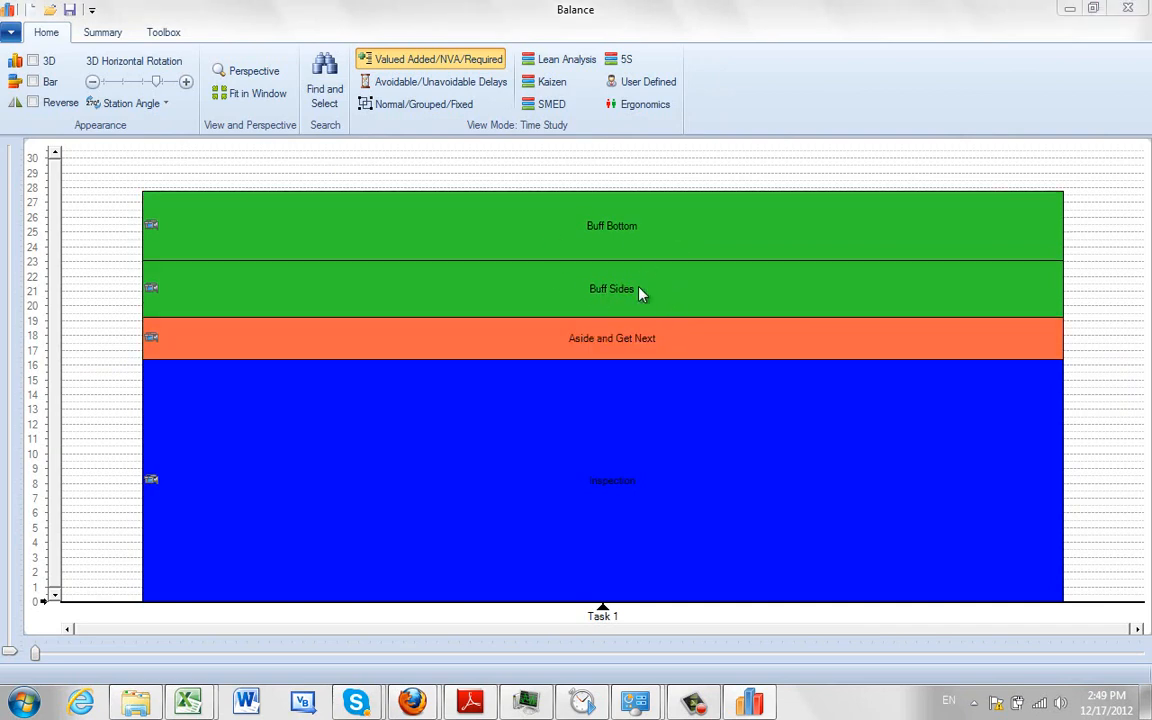
mouse_move(460, 276)
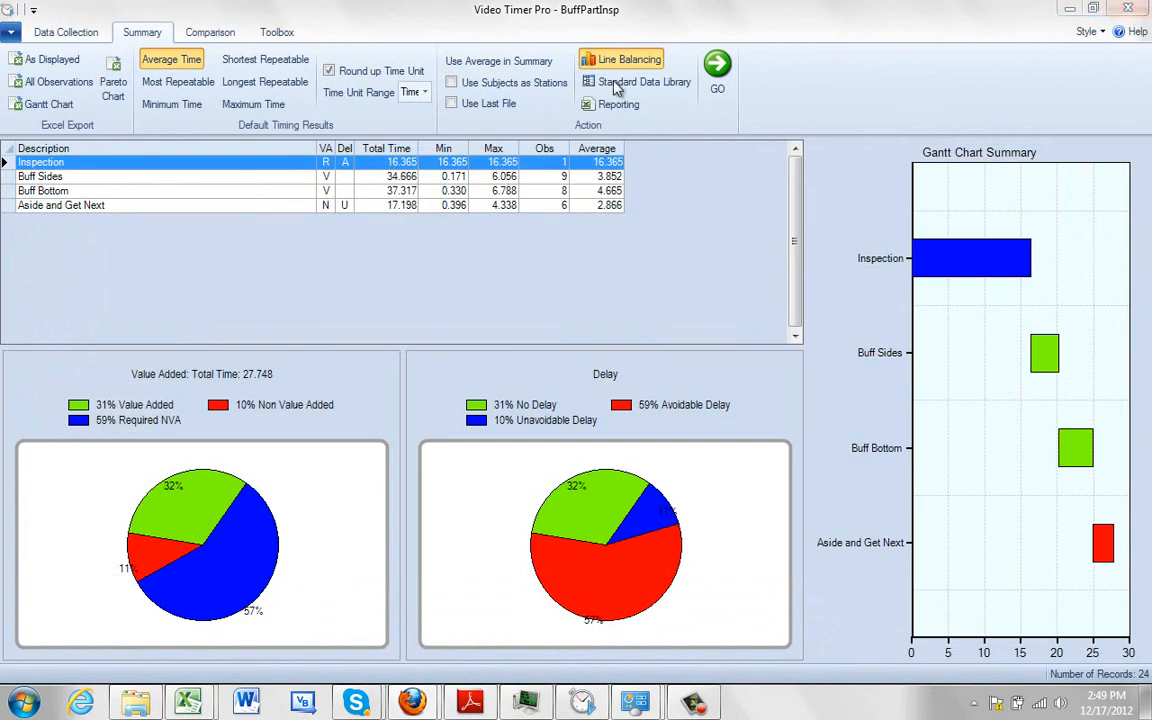
- Choose the Standard Data Library as the export destination for the timing summary
left_click(452, 104)
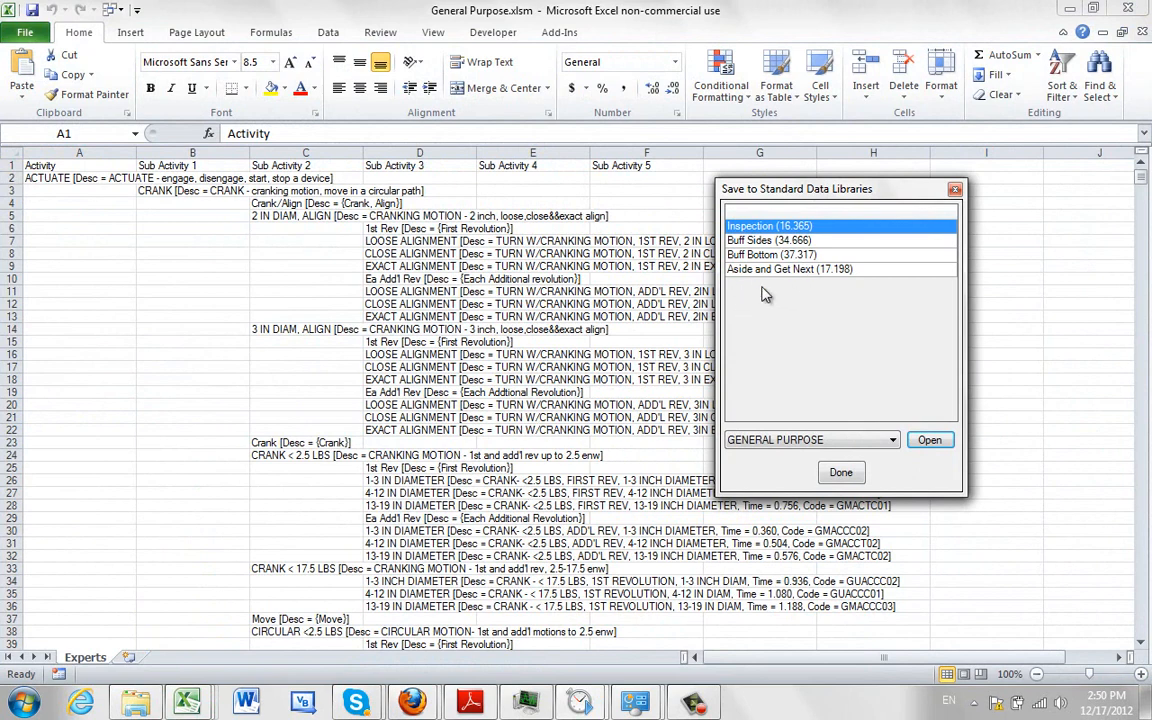
mouse_move(390, 426)
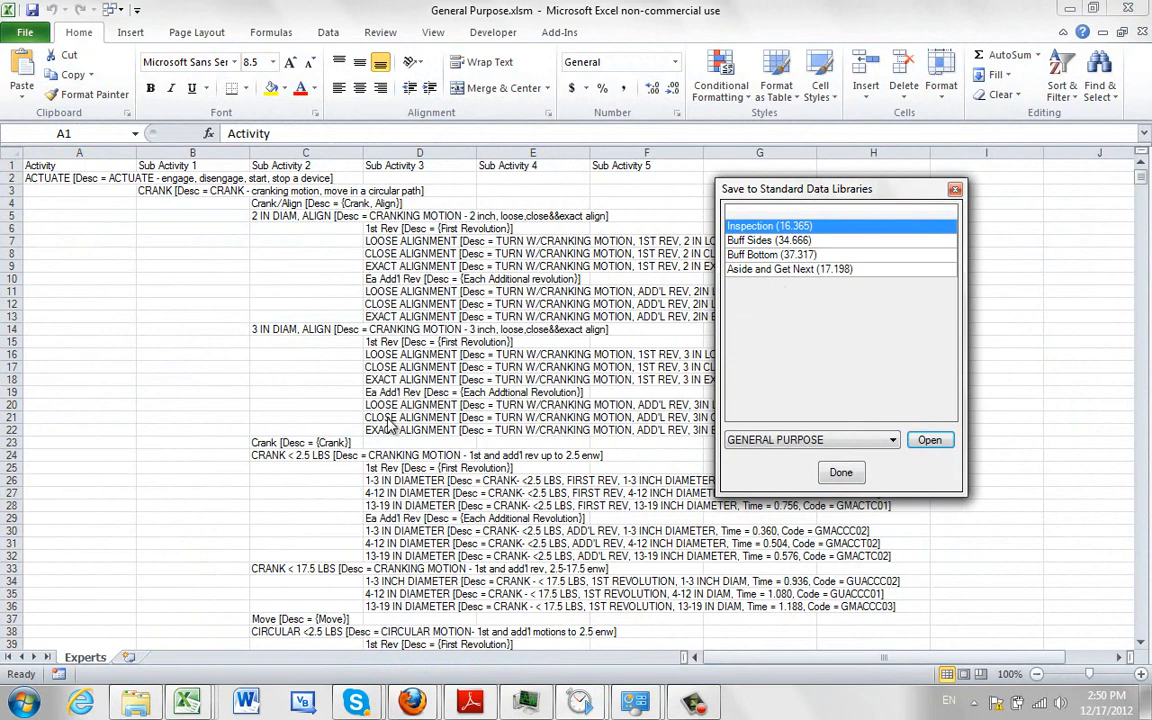